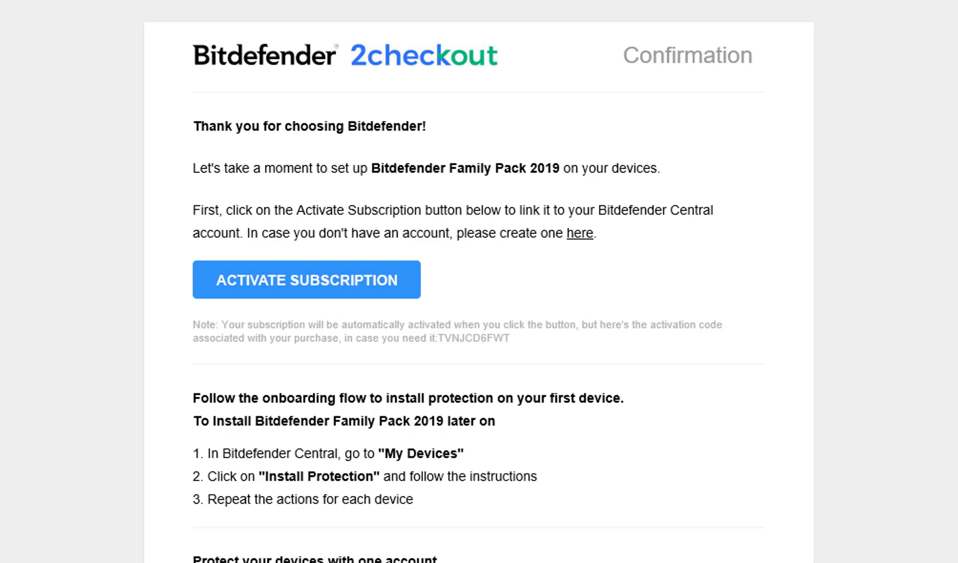
# Follow Activate Subscription from the email and choose 'Create one' on the sign-in page
pyautogui.click(306, 280)
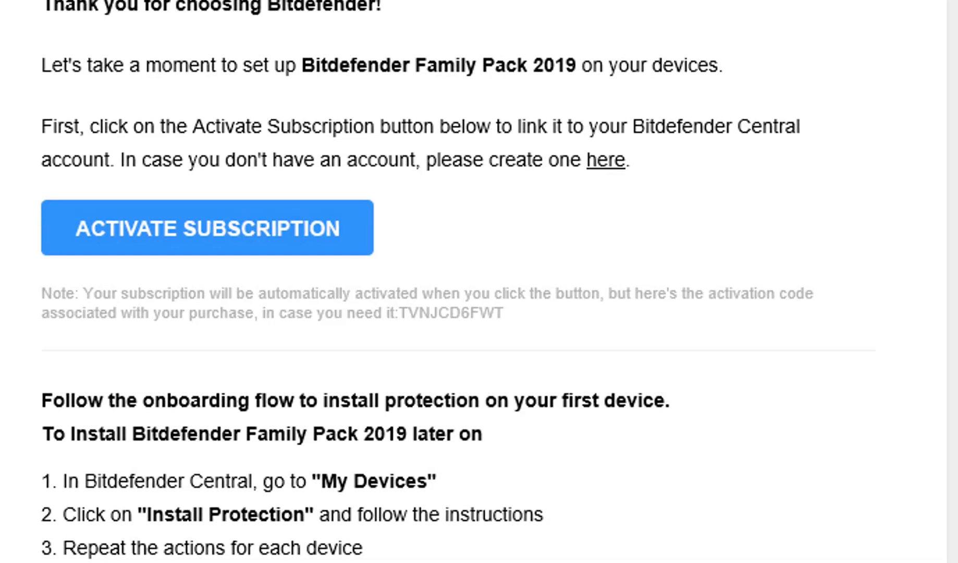
pyautogui.click(206, 228)
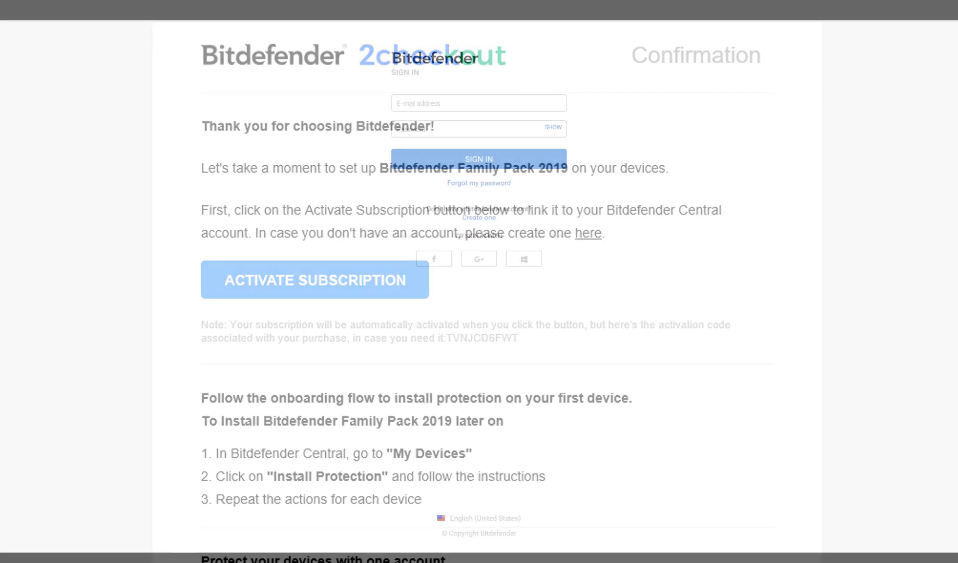
pyautogui.click(314, 280)
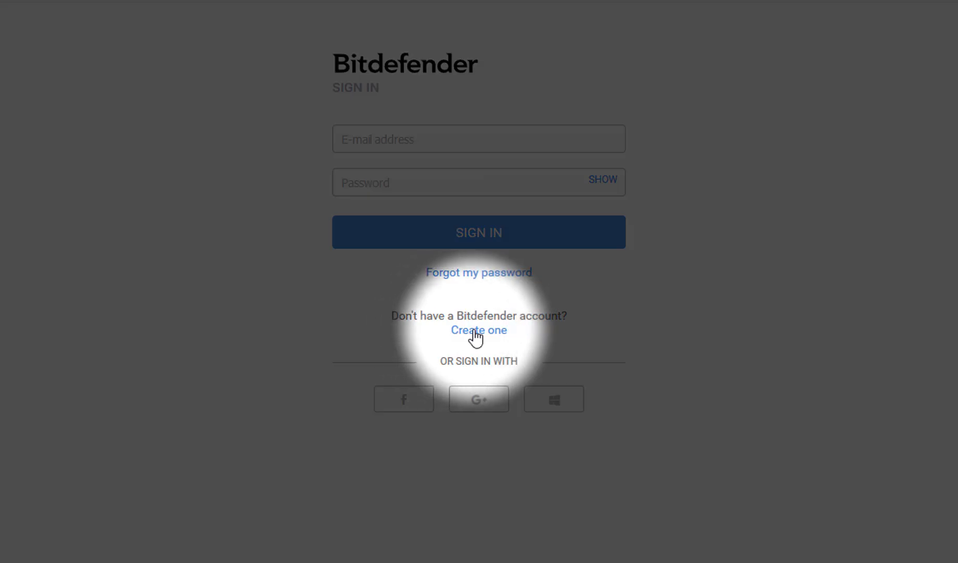
pyautogui.click(479, 330)
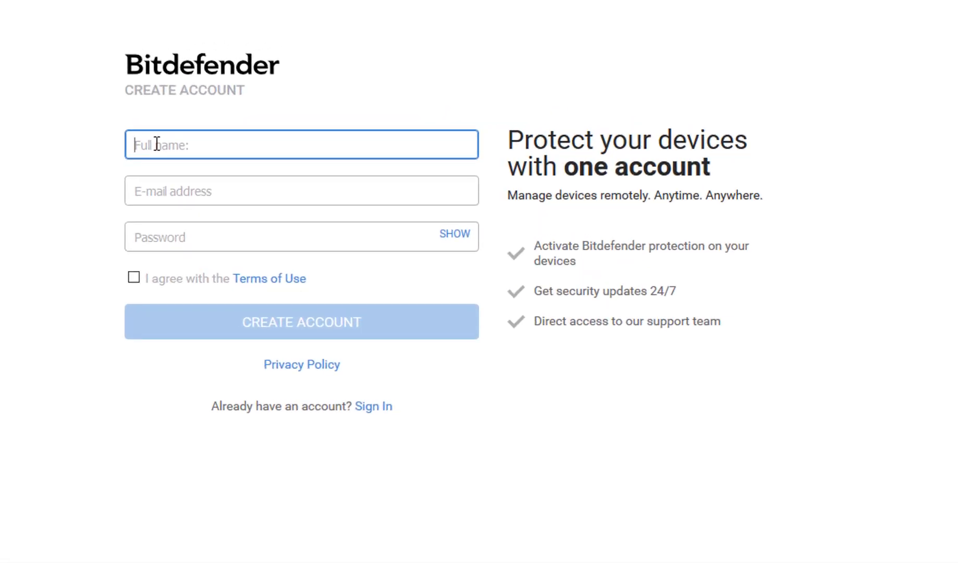
# Register the account as John Doe with email and password, agreeing to the Terms of Use
pyautogui.write('John Doe')
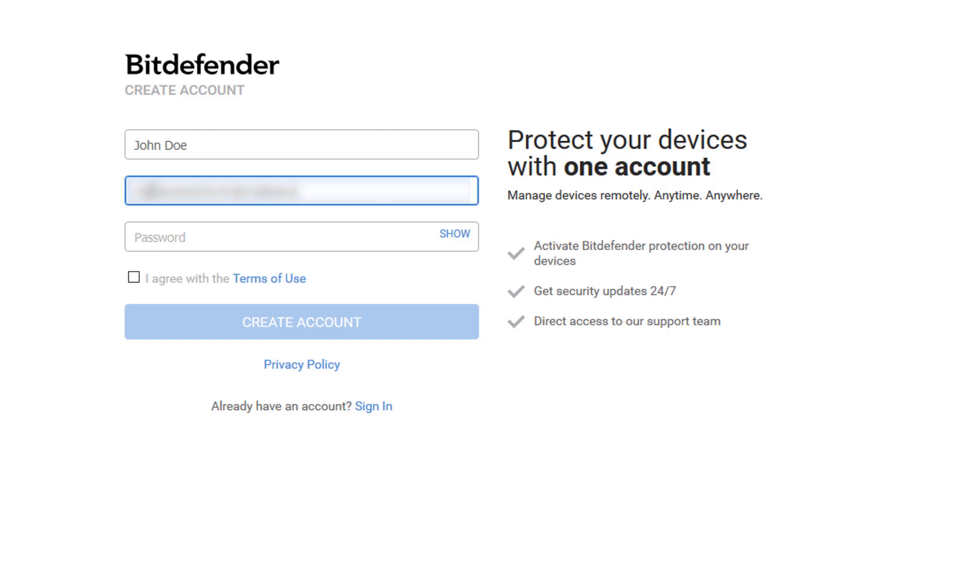
pyautogui.write('••')
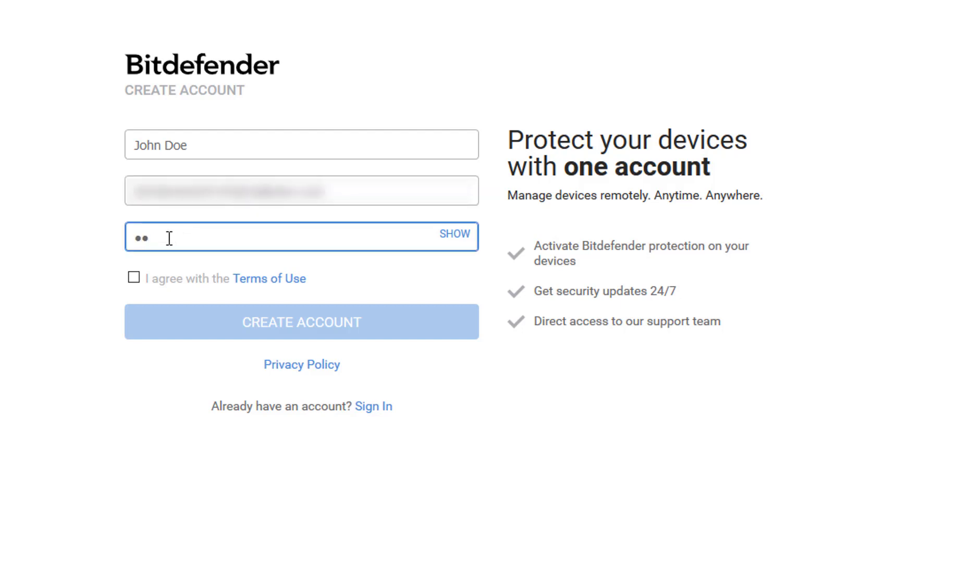
pyautogui.click(133, 277)
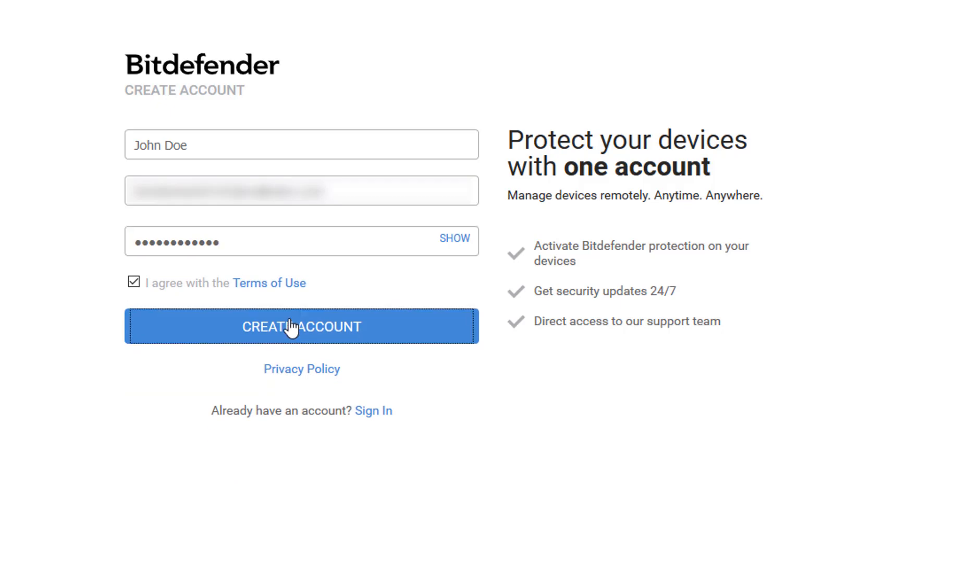
pyautogui.click(301, 327)
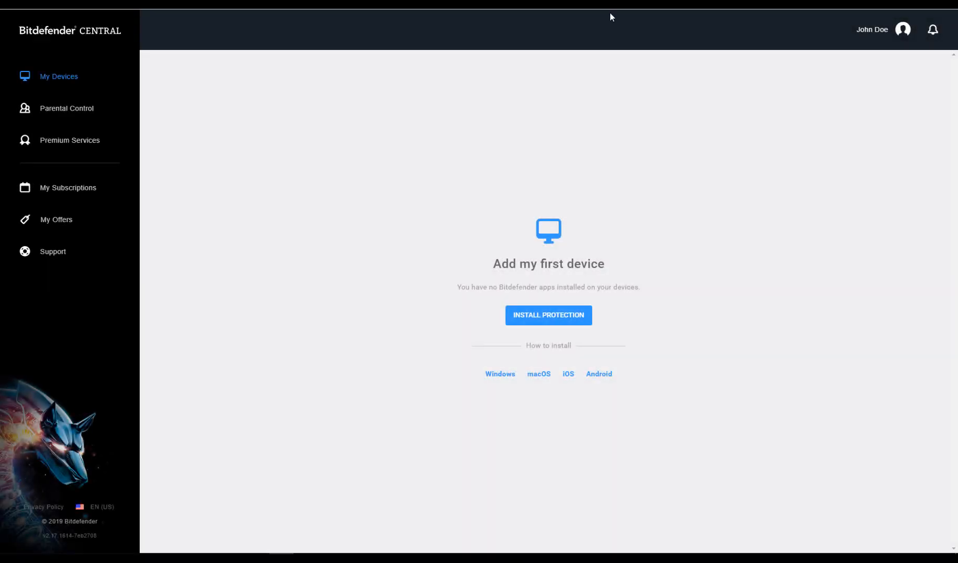
# Go to My Subscriptions and start entering an activation code
pyautogui.click(67, 186)
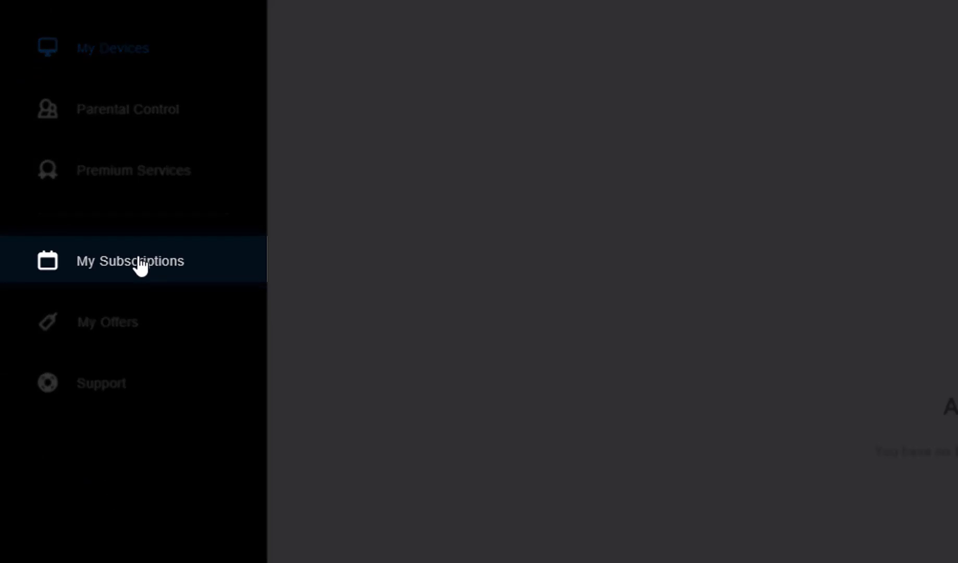
pyautogui.click(130, 261)
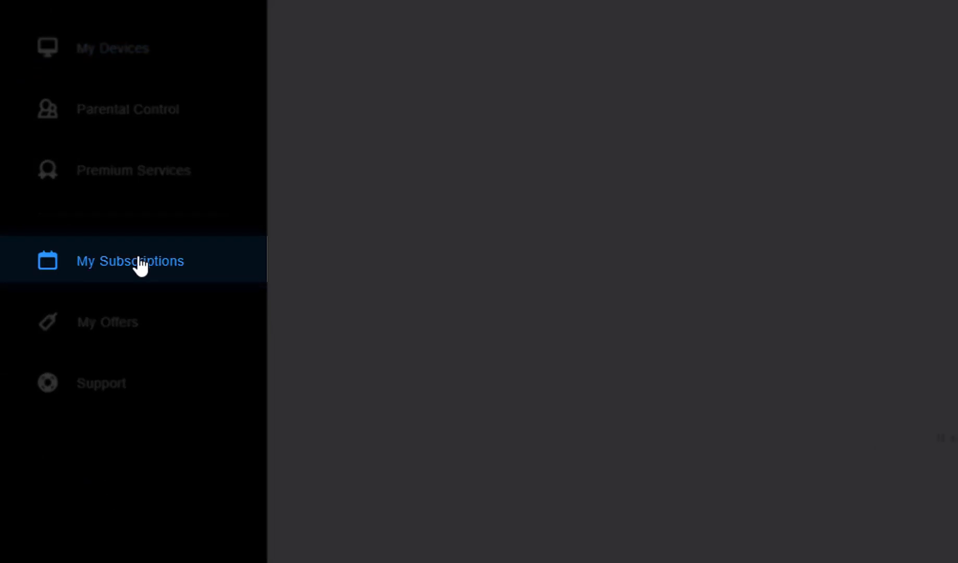
pyautogui.click(130, 261)
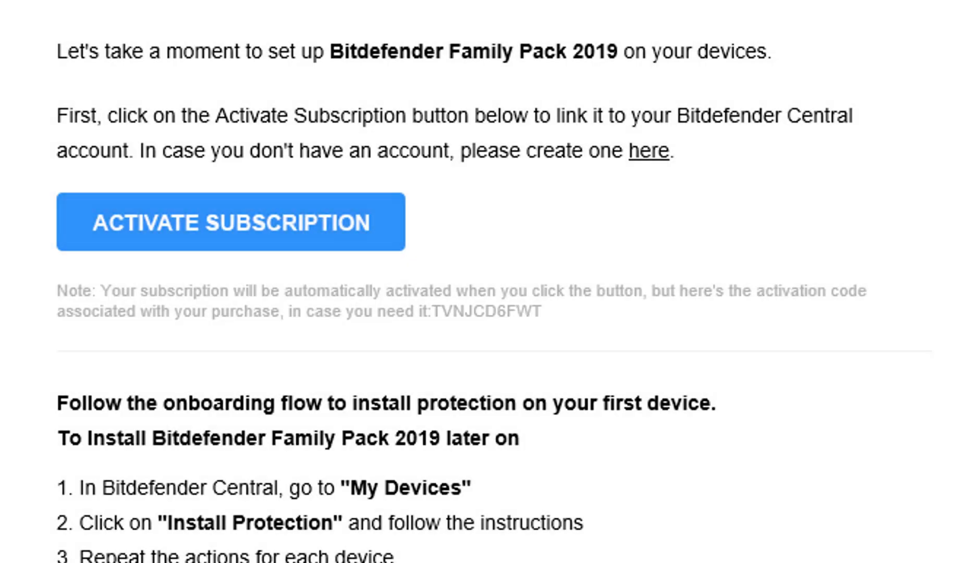
pyautogui.rightClick(489, 309)
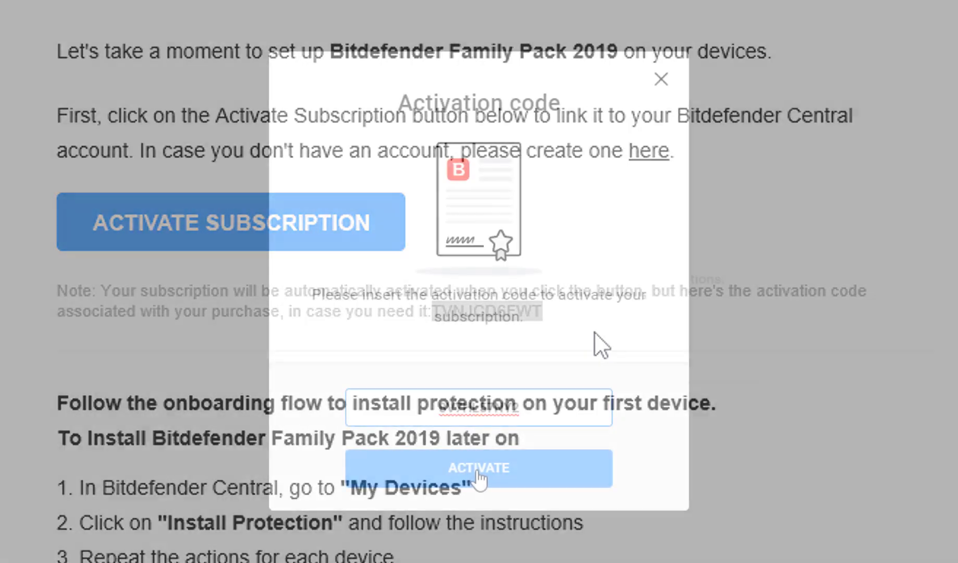
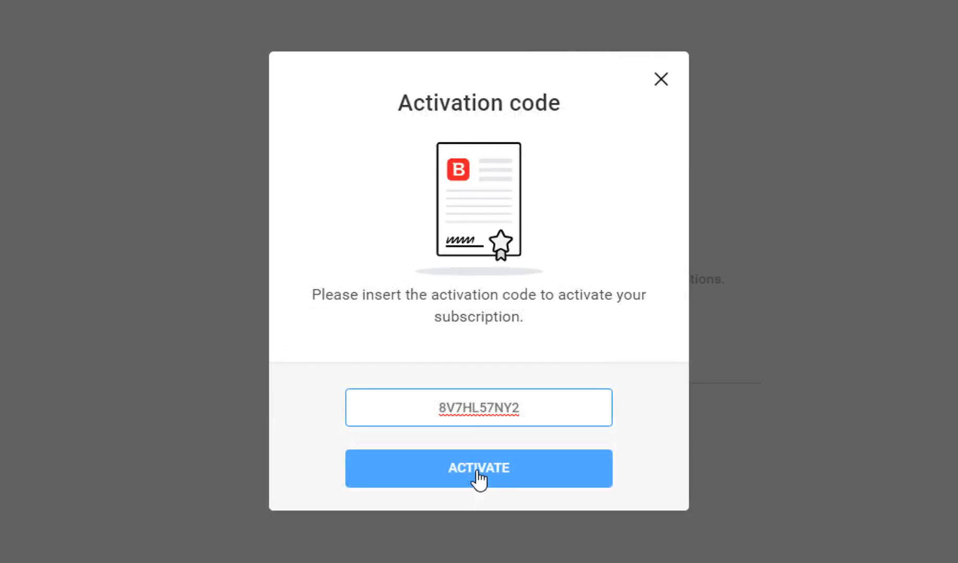
pyautogui.click(478, 468)
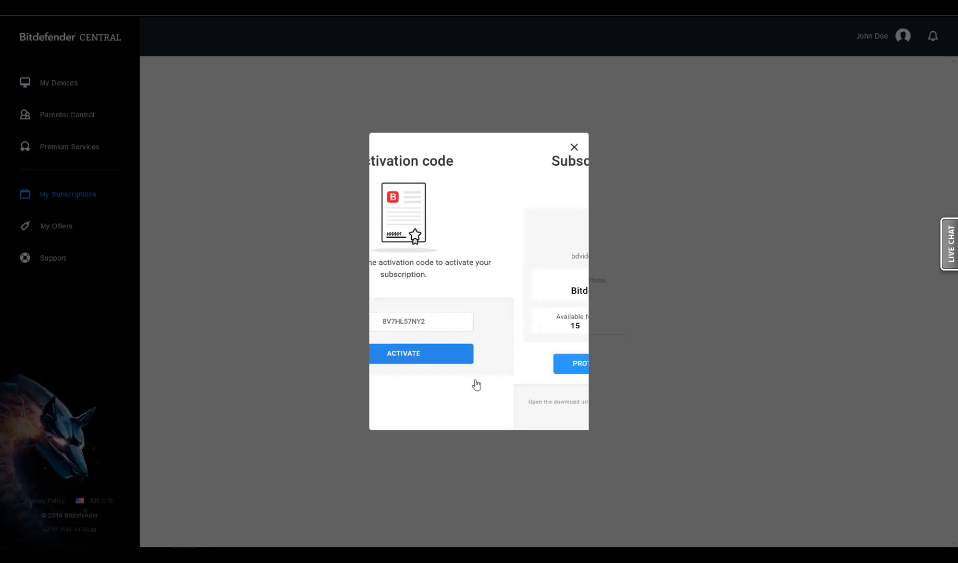
# Dismiss the Subscription activated dialog so Family Pack shows Active, 0 of 15 devices
pyautogui.click(403, 353)
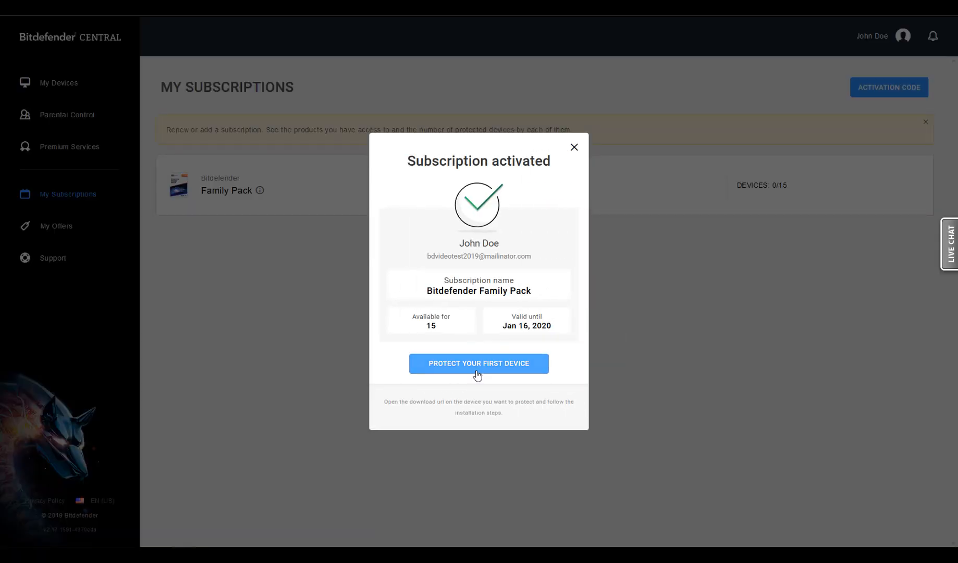
pyautogui.moveTo(530, 233)
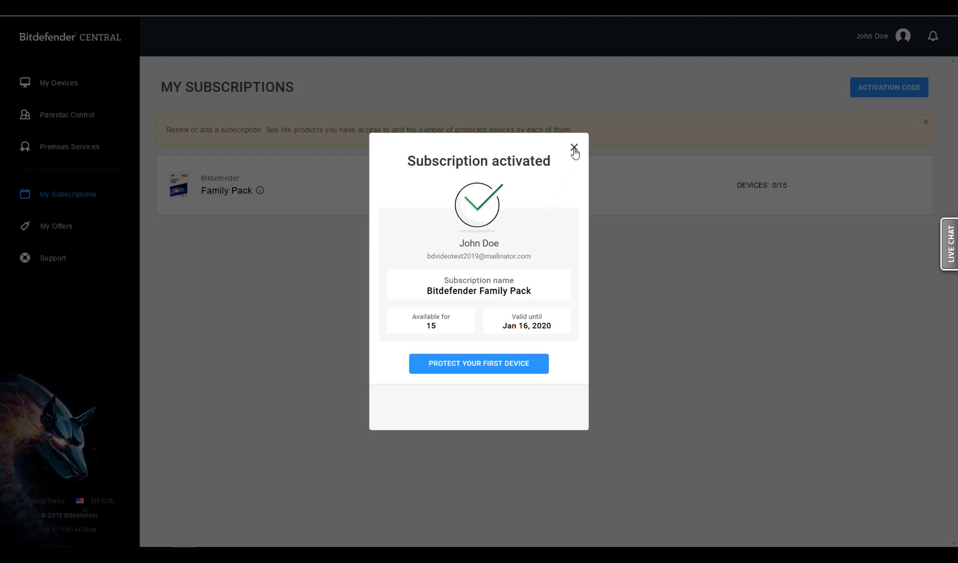
pyautogui.click(573, 148)
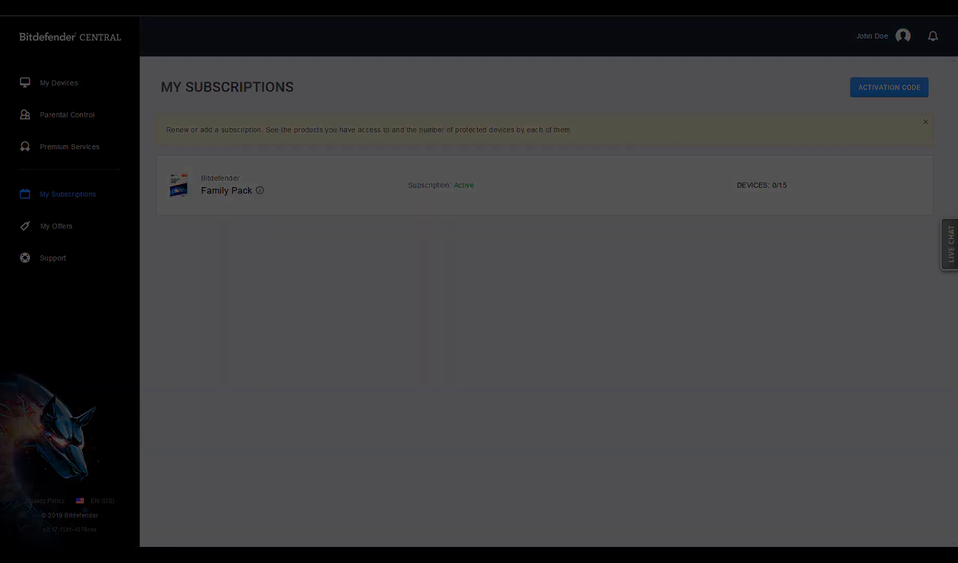